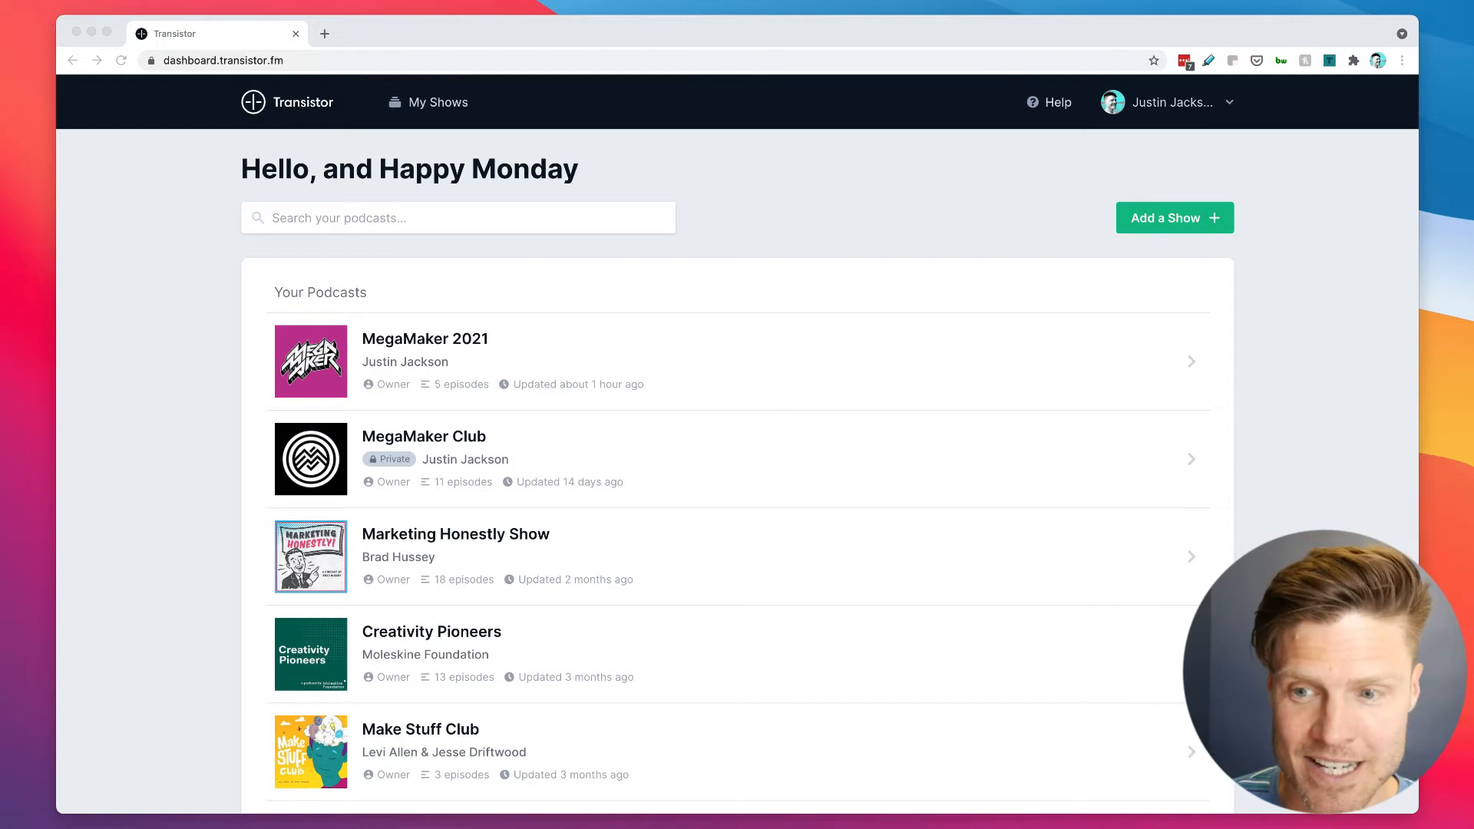
{"action": "mouse_move", "coordinate": [721, 588]}
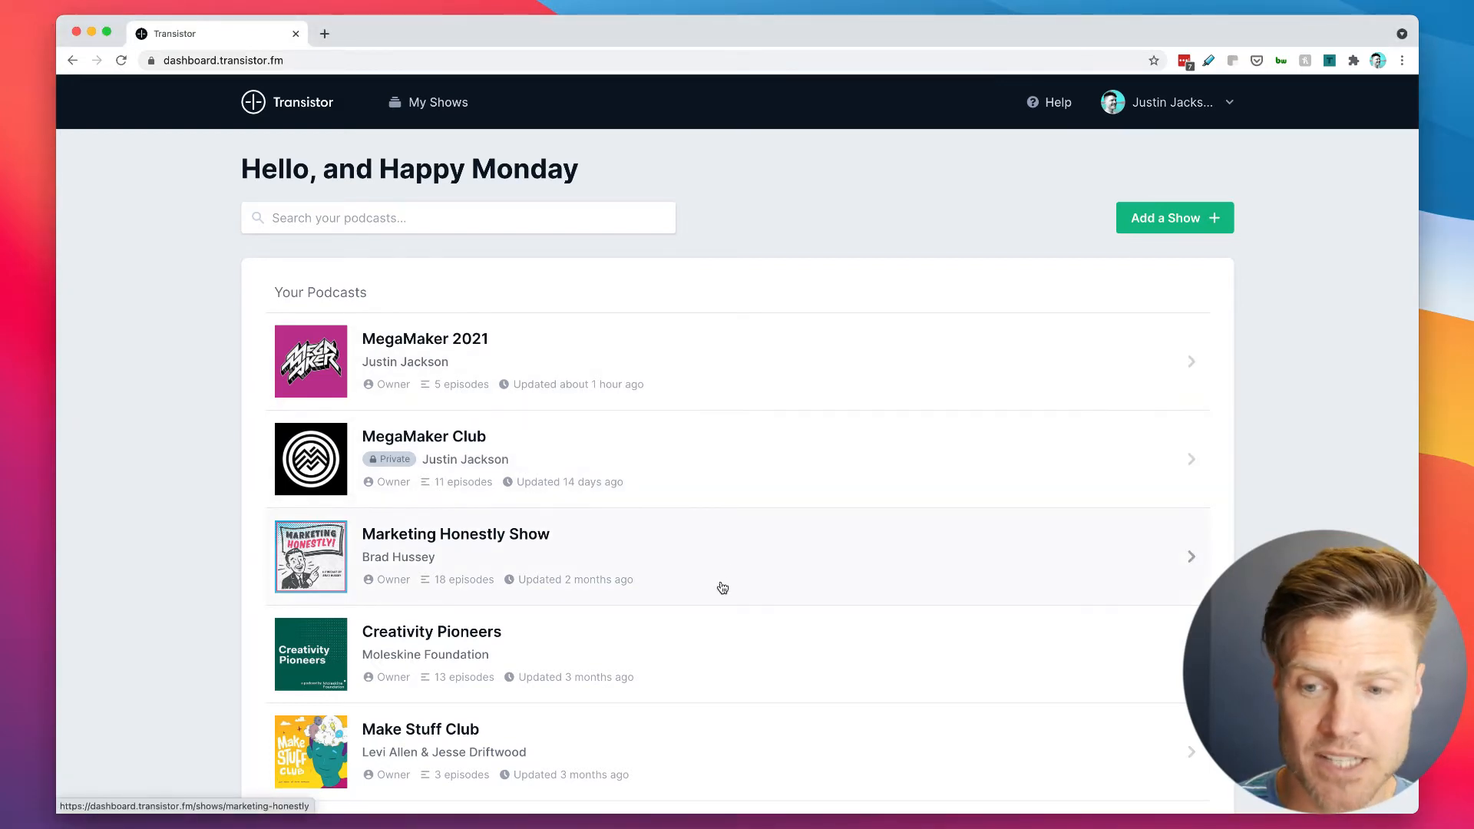
Step: Scroll Your Podcasts and open Make Stuff Club's overview with its download stats
{"action": "scroll", "scroll_direction": "down", "scroll_amount": 3}
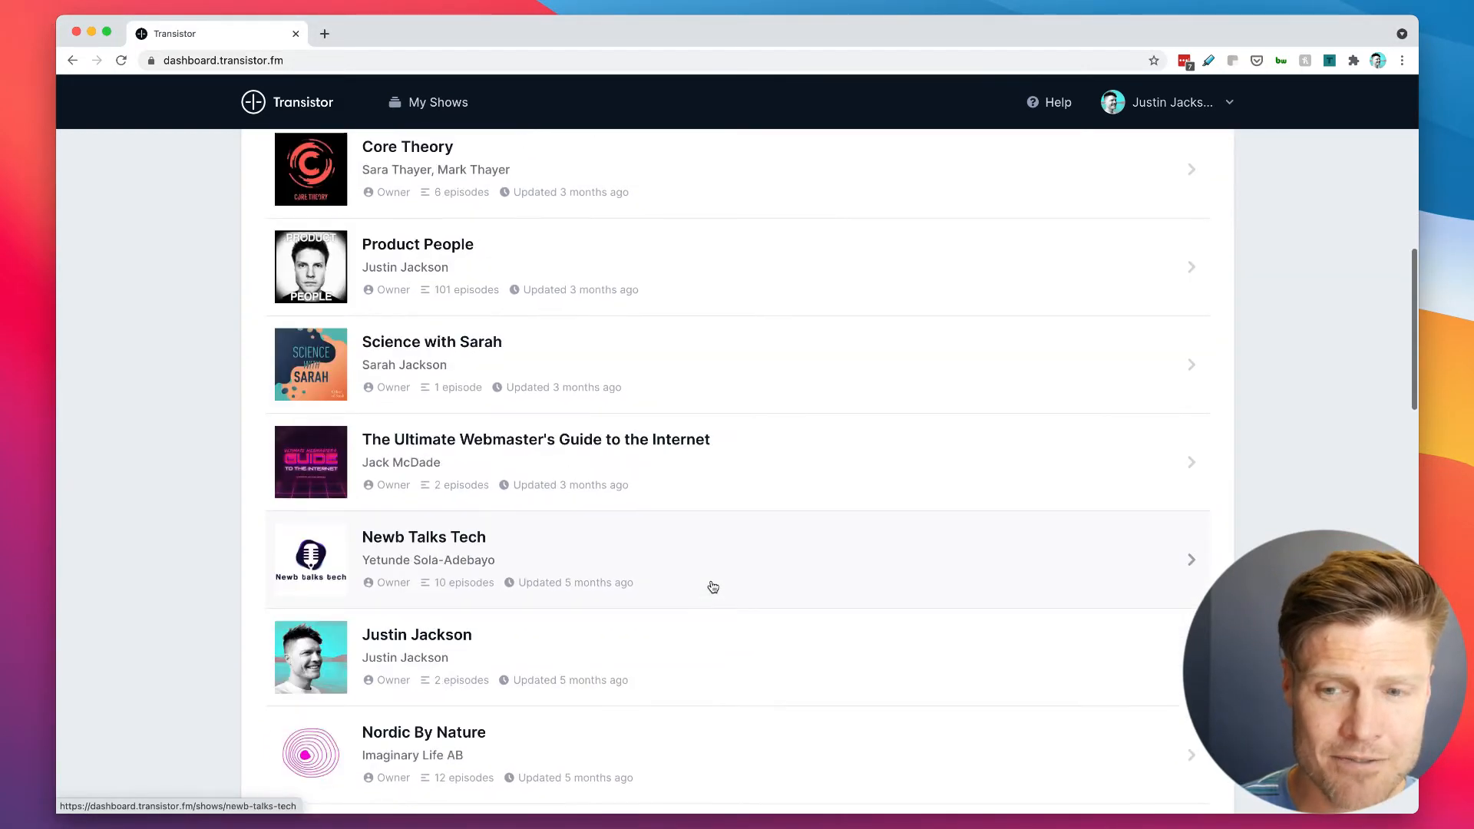
{"action": "scroll", "scroll_direction": "down", "scroll_amount": 3}
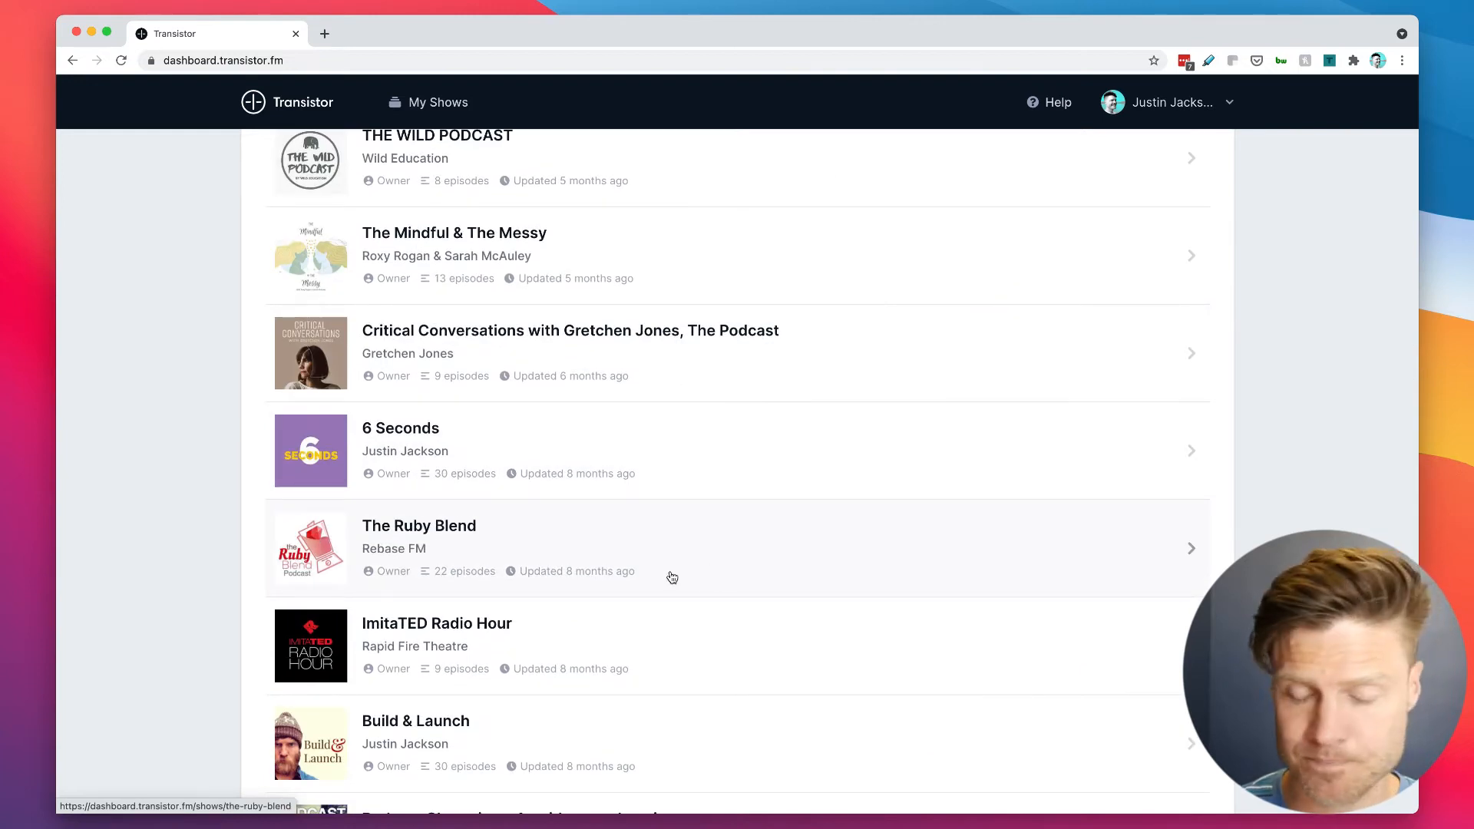
{"action": "mouse_move", "coordinate": [393, 419]}
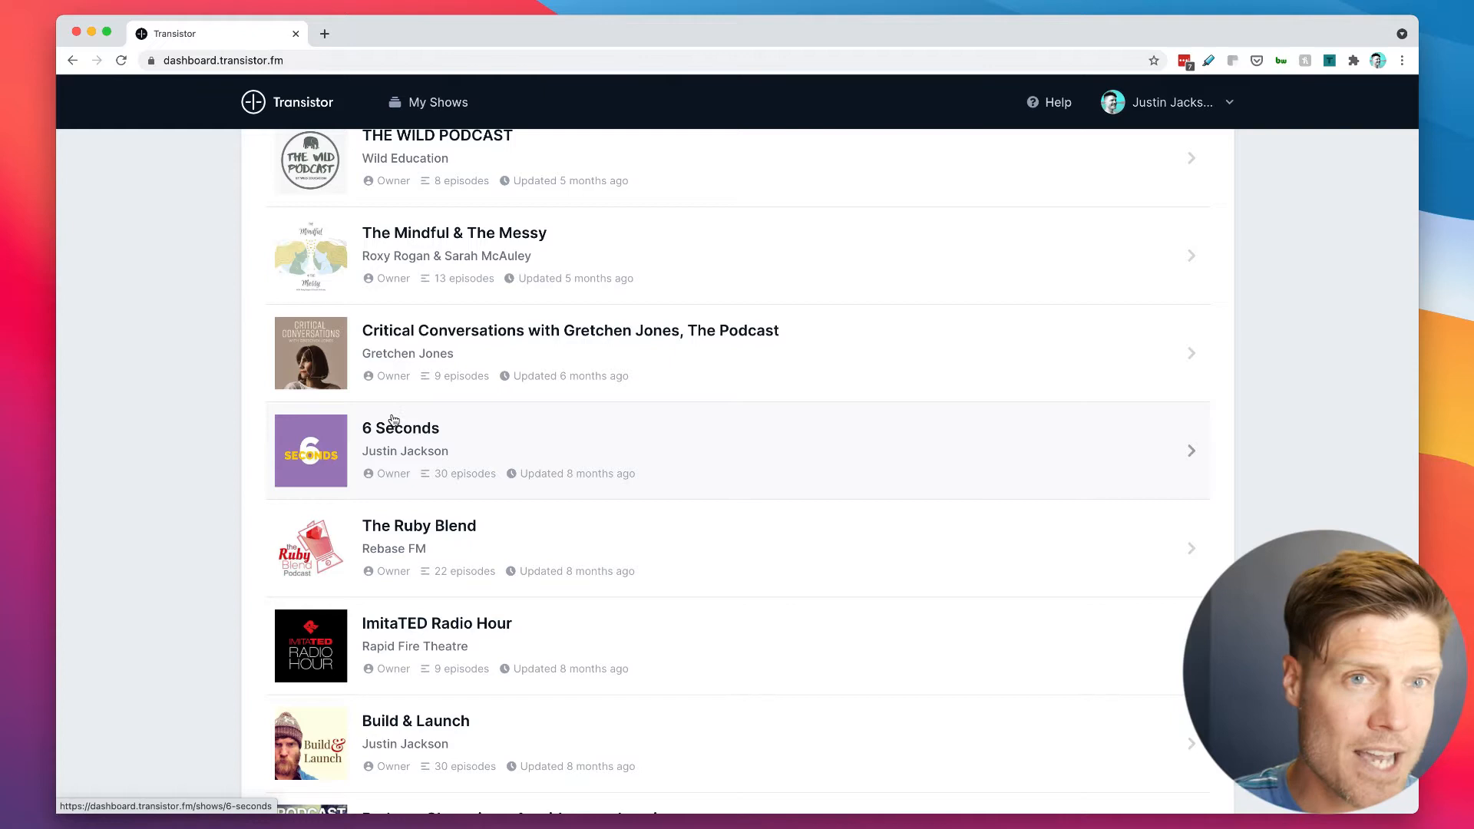
{"action": "mouse_move", "coordinate": [430, 425]}
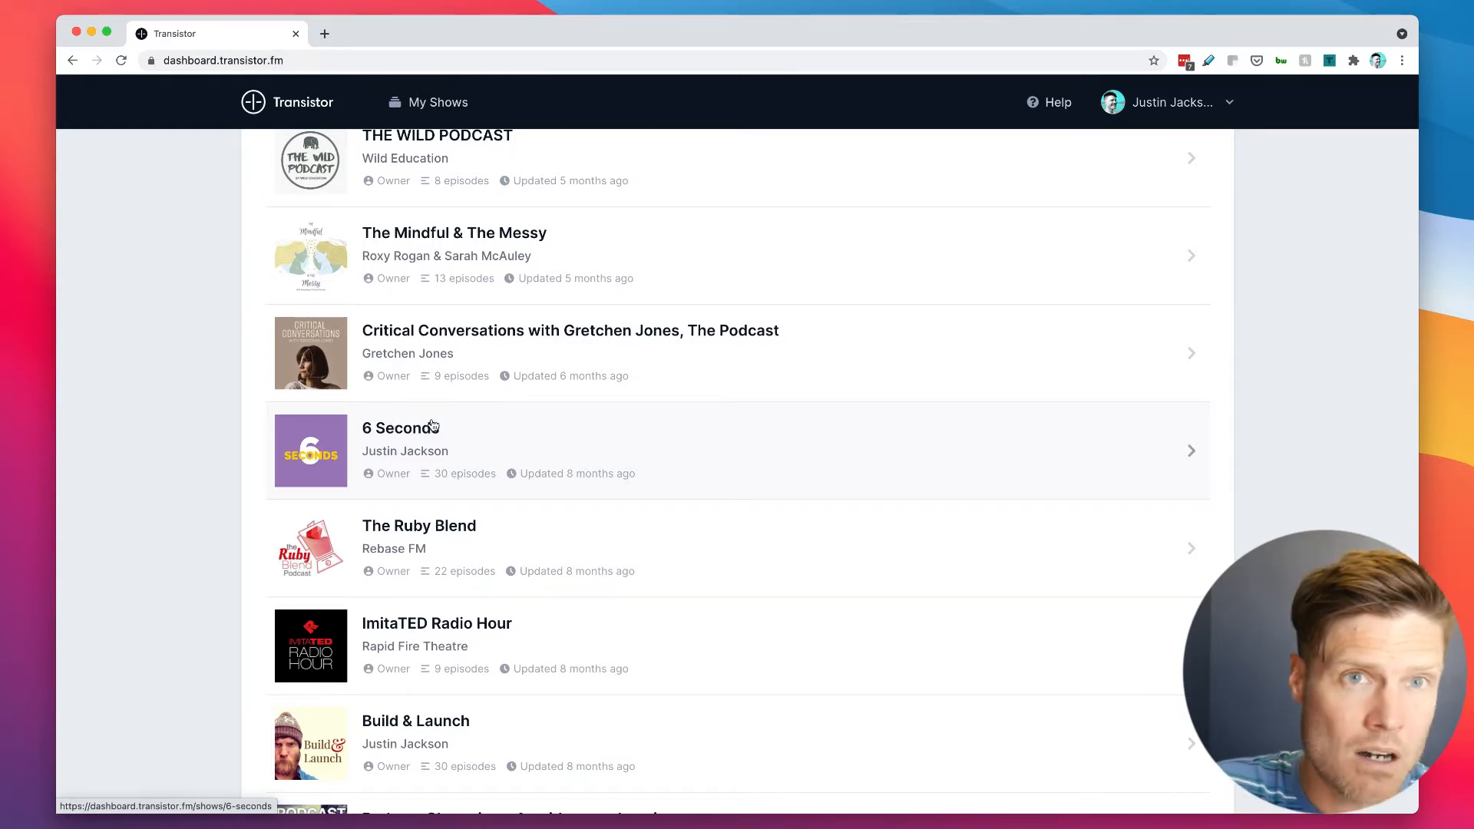
{"action": "scroll", "scroll_direction": "up", "scroll_amount": 3}
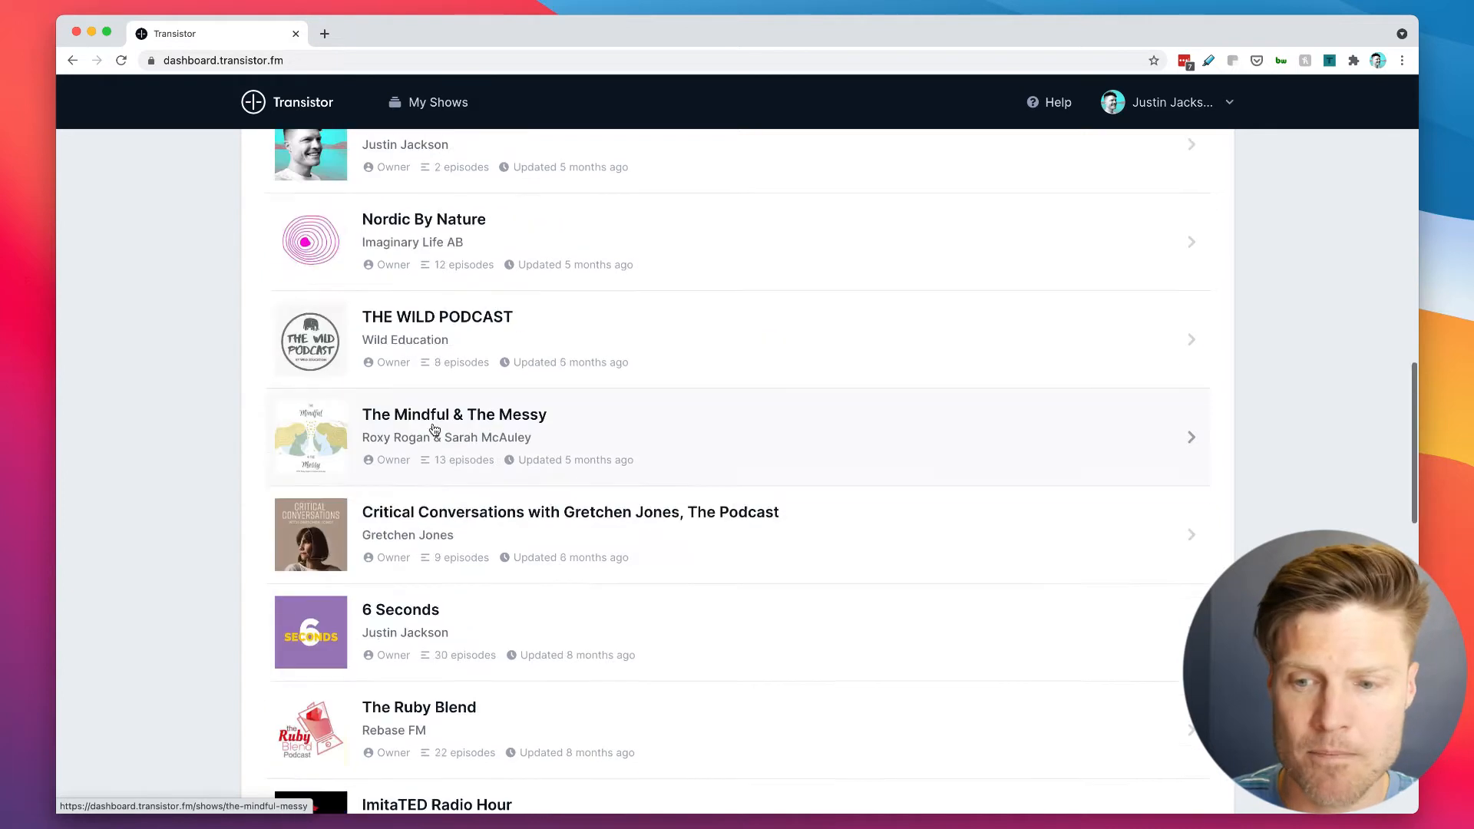
{"action": "scroll", "scroll_direction": "down", "scroll_amount": 3}
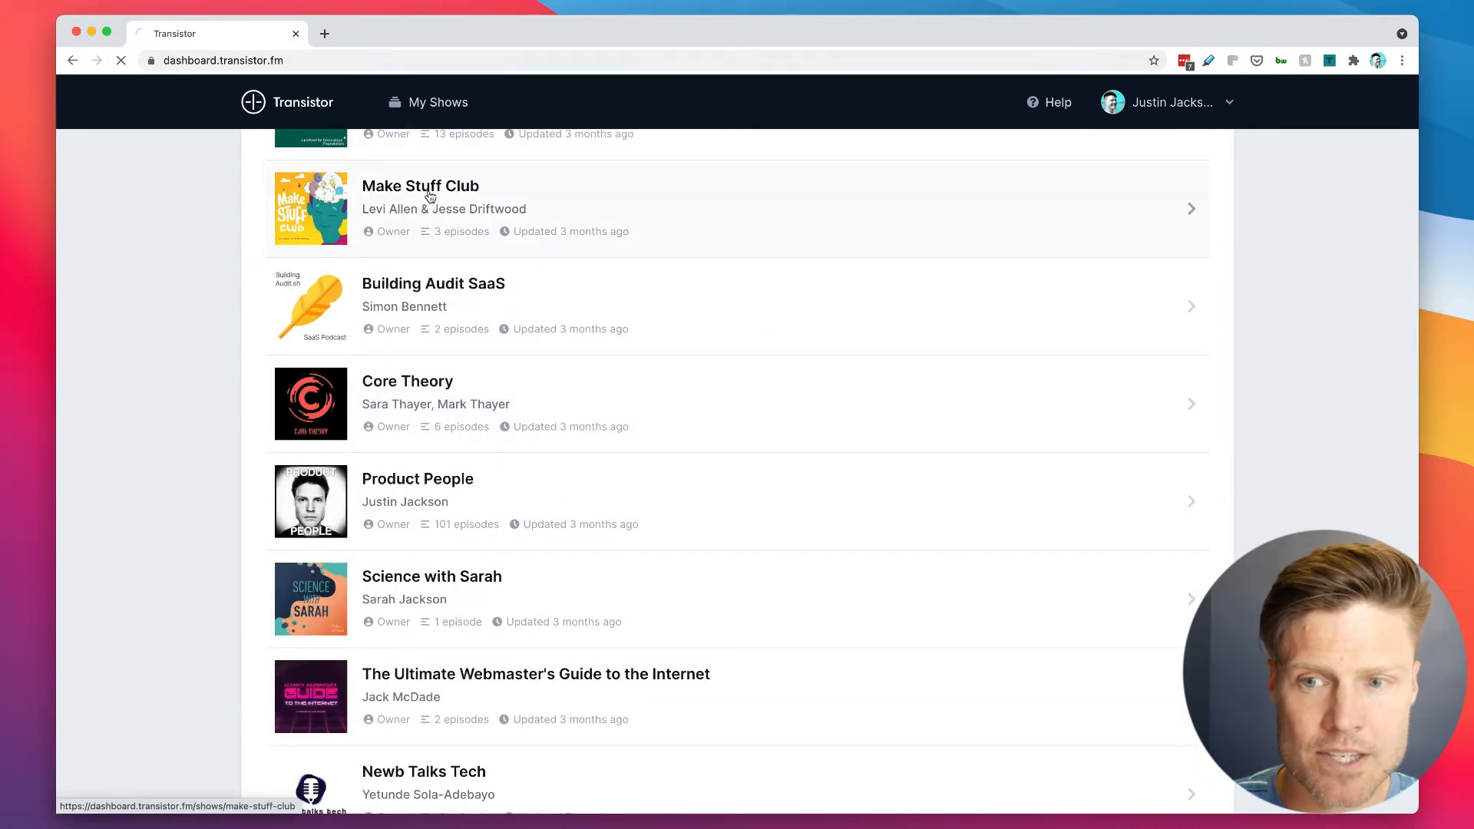
{"action": "left_click", "coordinate": [421, 199]}
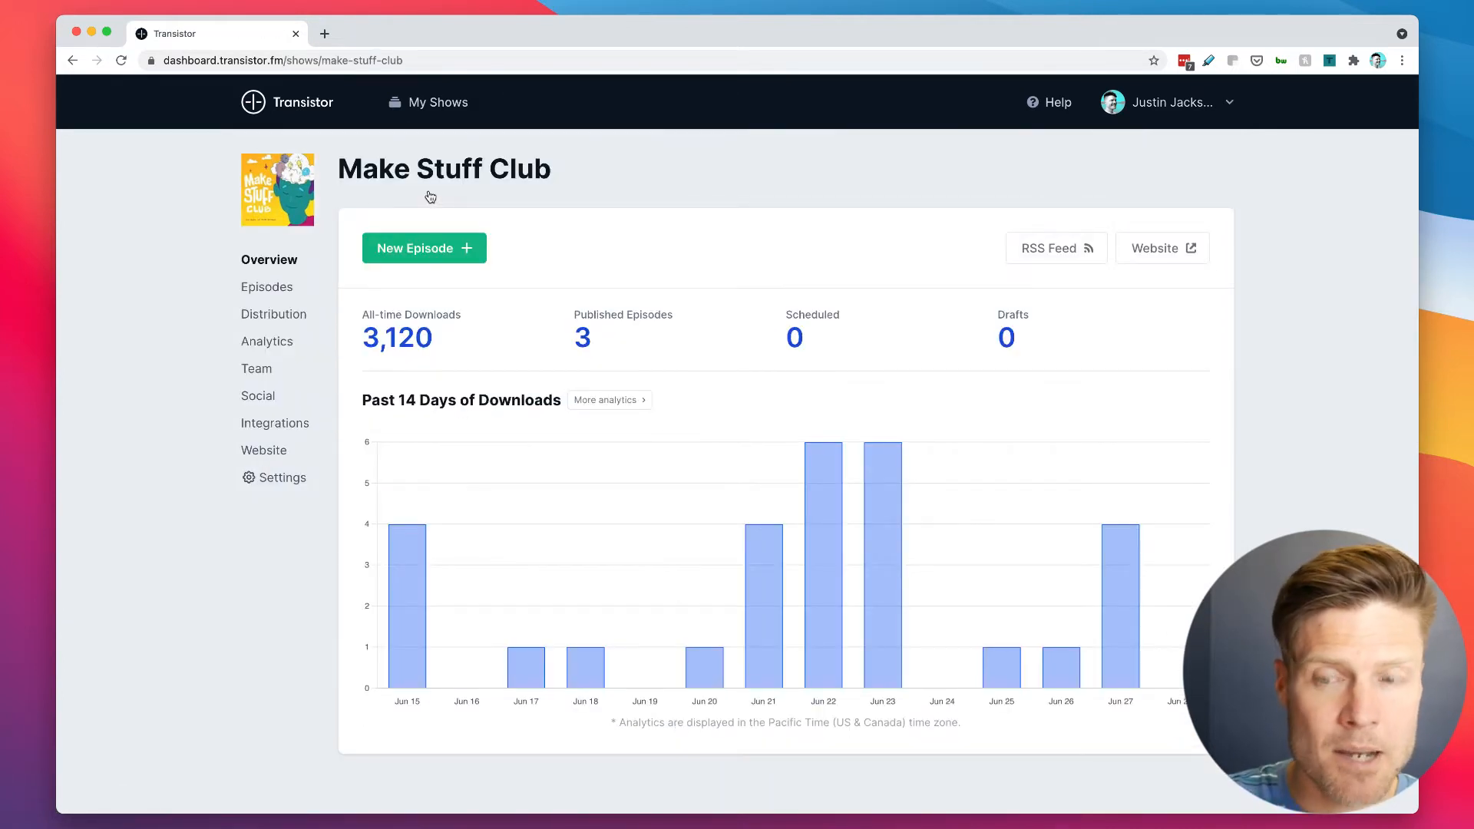
{"action": "mouse_move", "coordinate": [302, 325]}
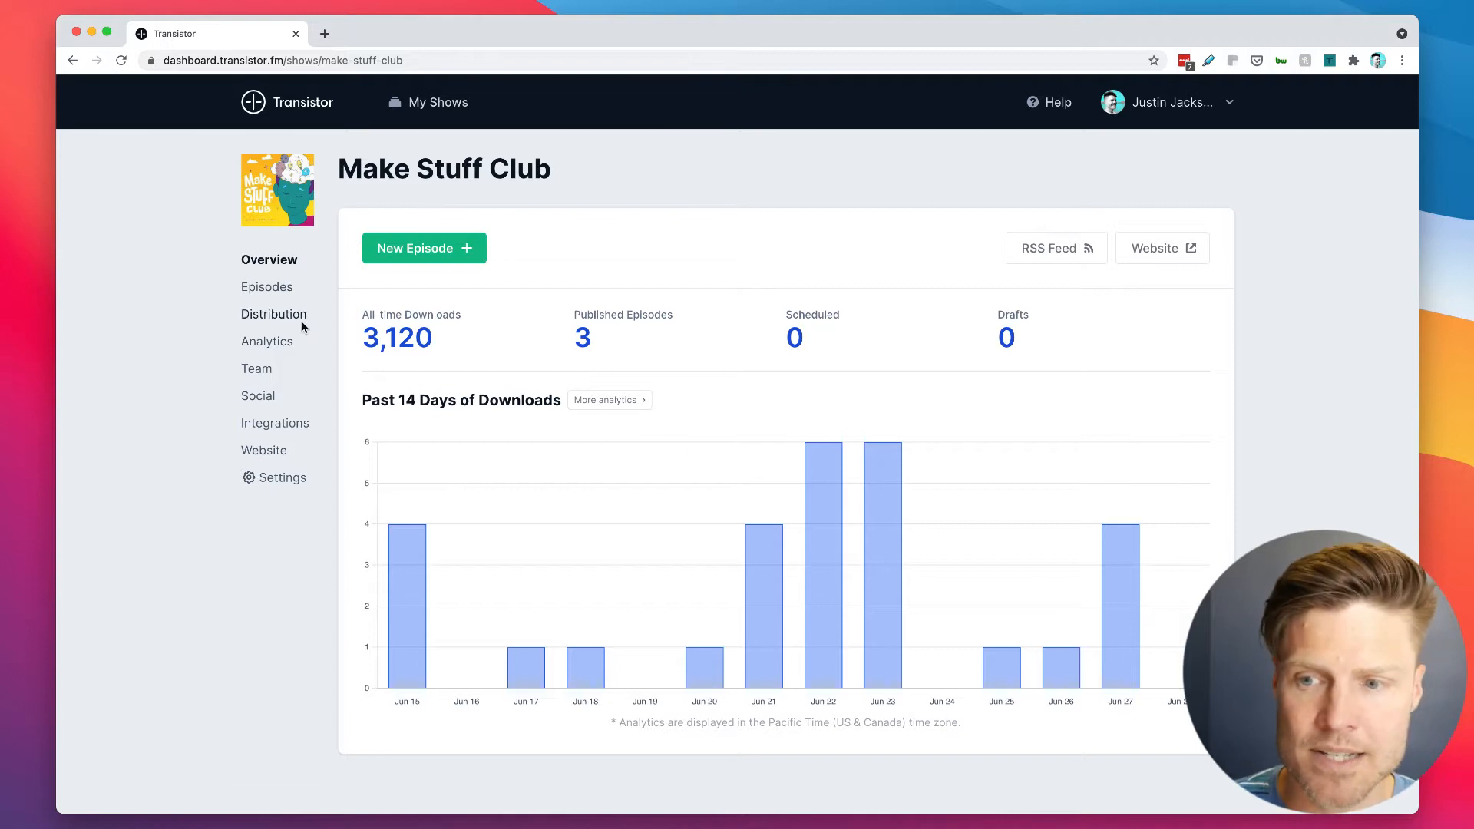
Step: Review the owner-plus-admin Team page, then start a new episode (number 4) for the show
{"action": "left_click", "coordinate": [256, 368]}
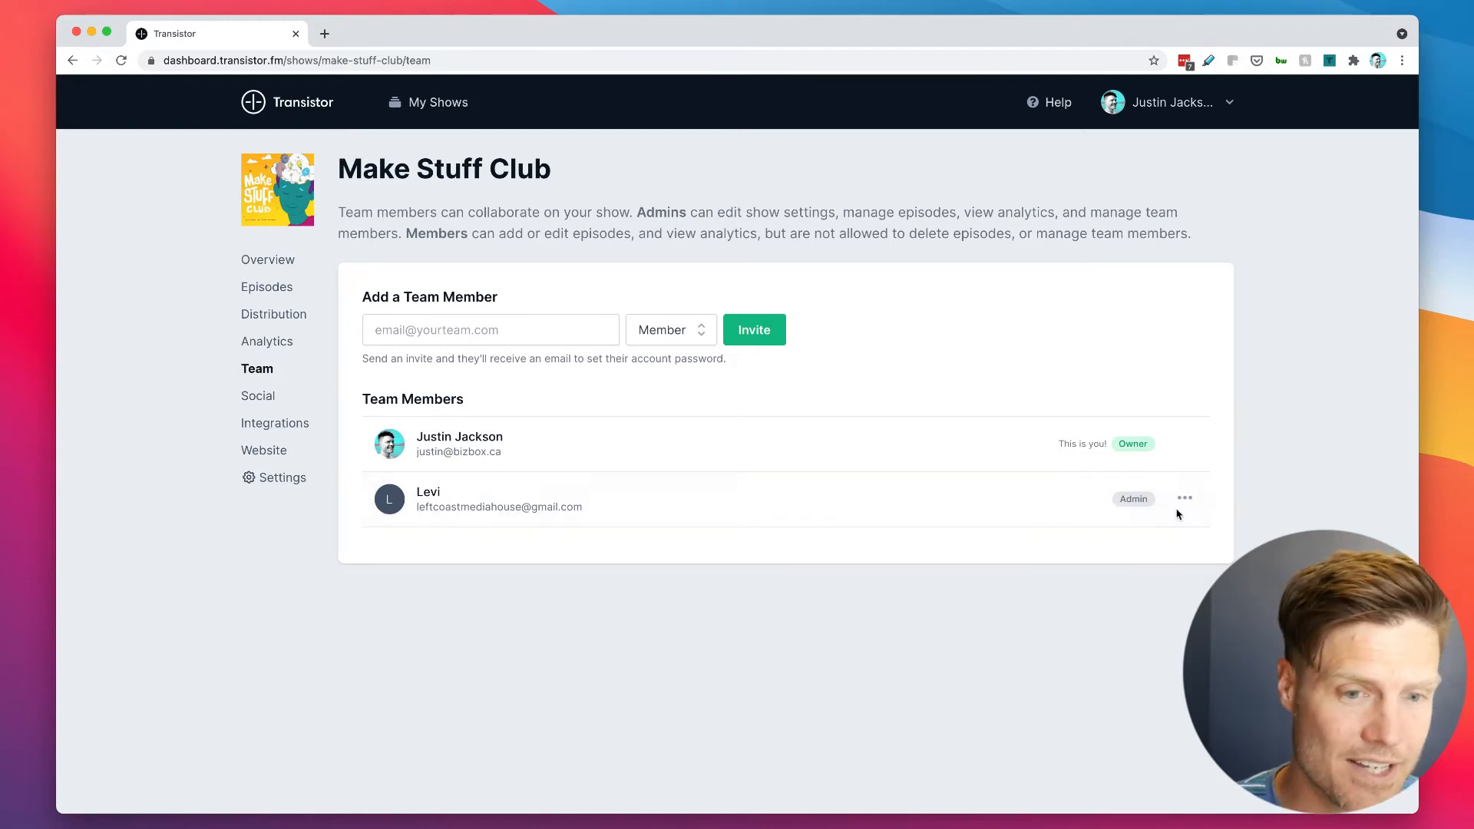
{"action": "mouse_move", "coordinate": [1126, 505]}
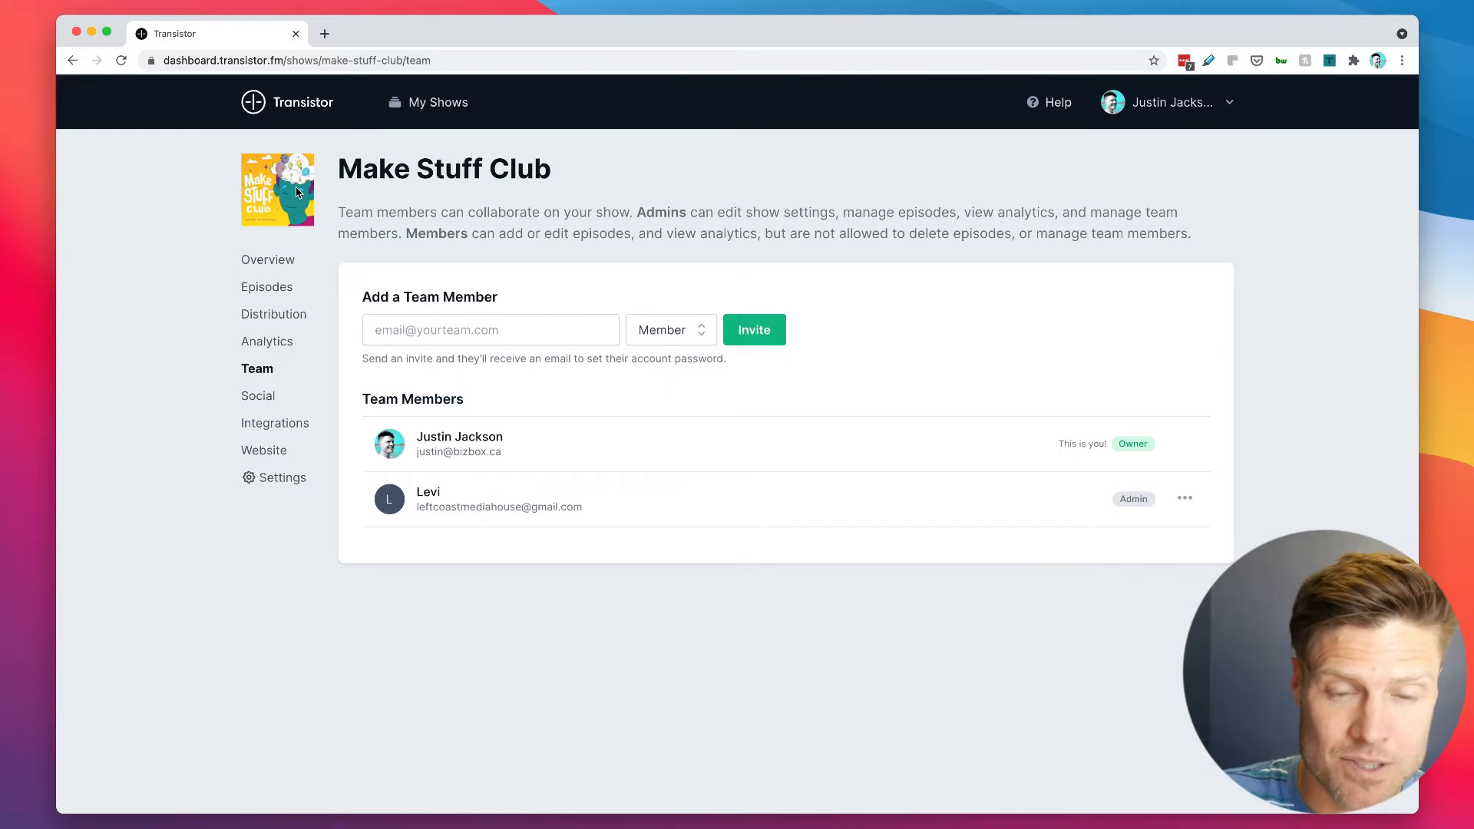
{"action": "left_click", "coordinate": [267, 287]}
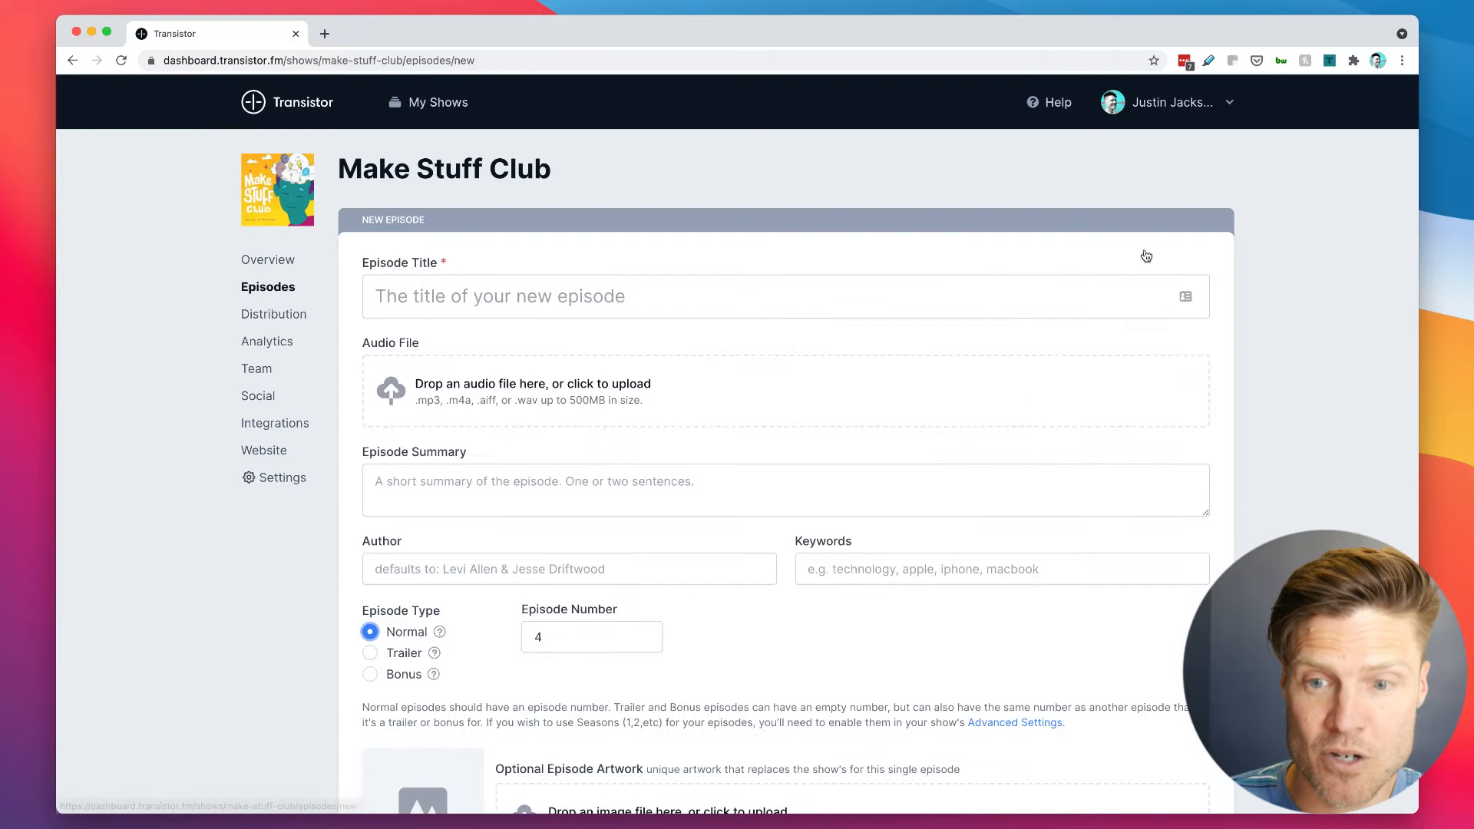
Step: View the show's download analytics, then switch to Levi's admin session listing only Make Stuff Club
{"action": "left_click", "coordinate": [267, 341]}
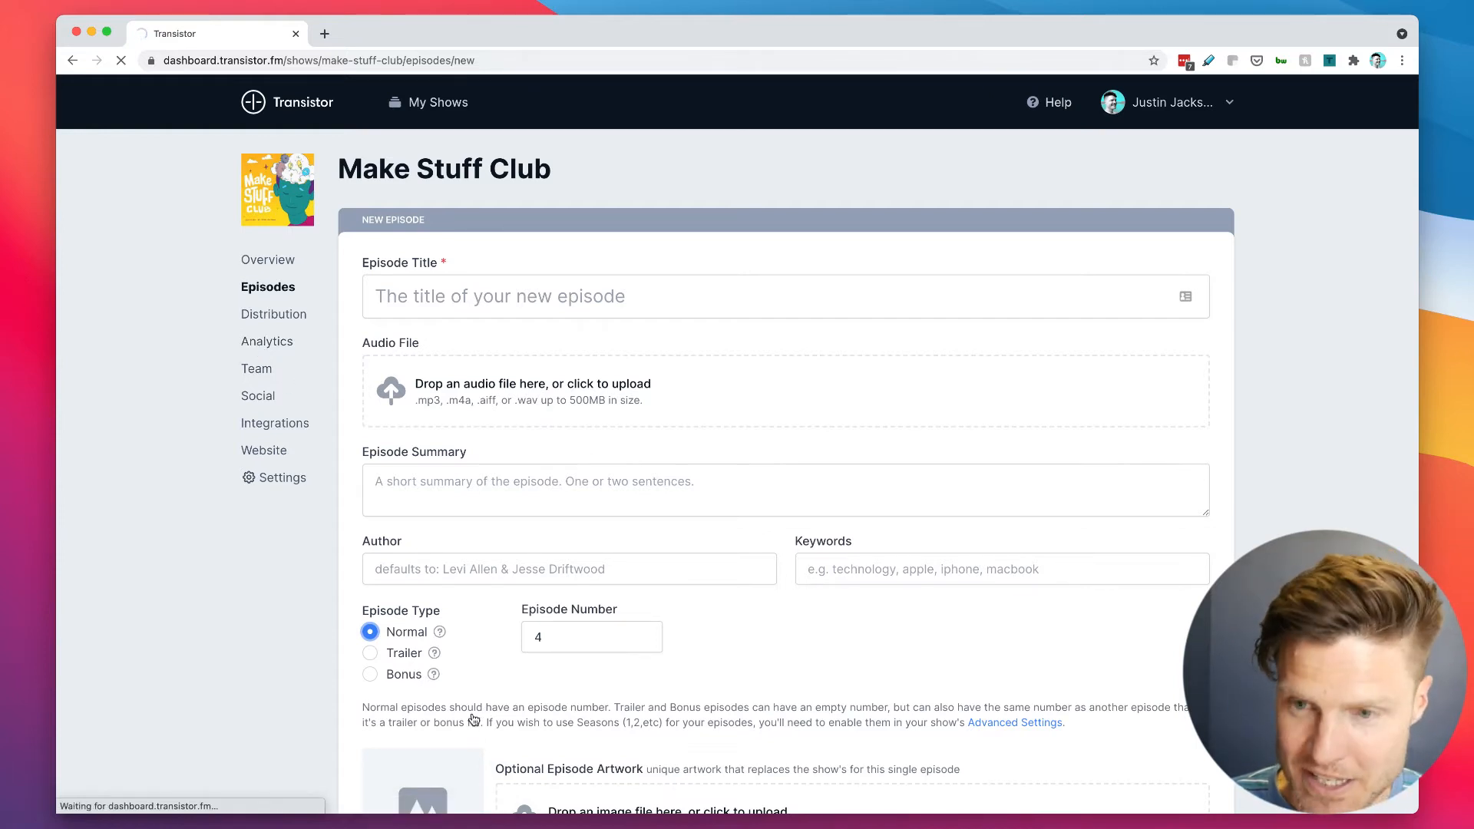
{"action": "left_click", "coordinate": [267, 341]}
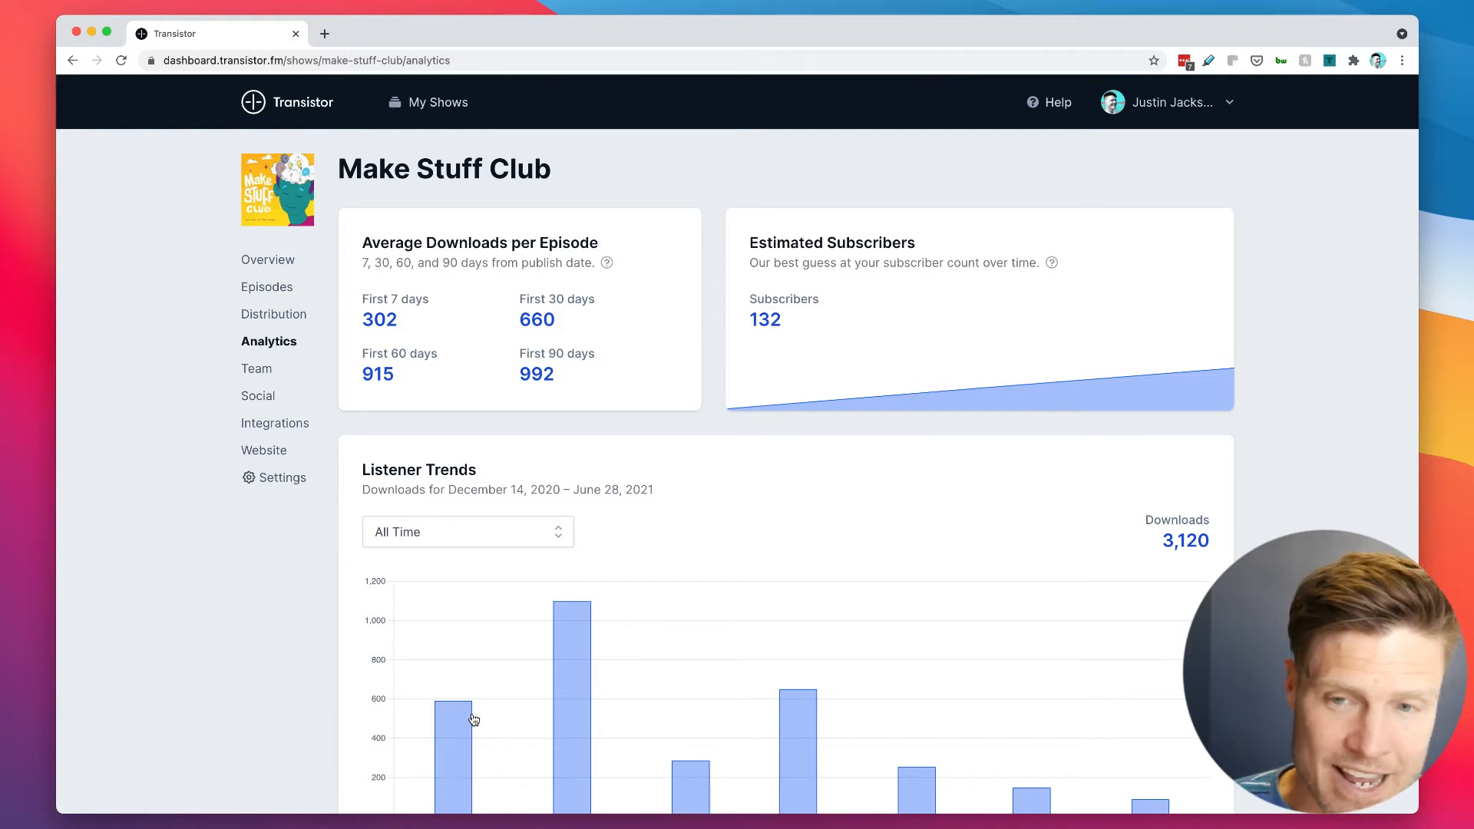
{"action": "left_click", "coordinate": [428, 101]}
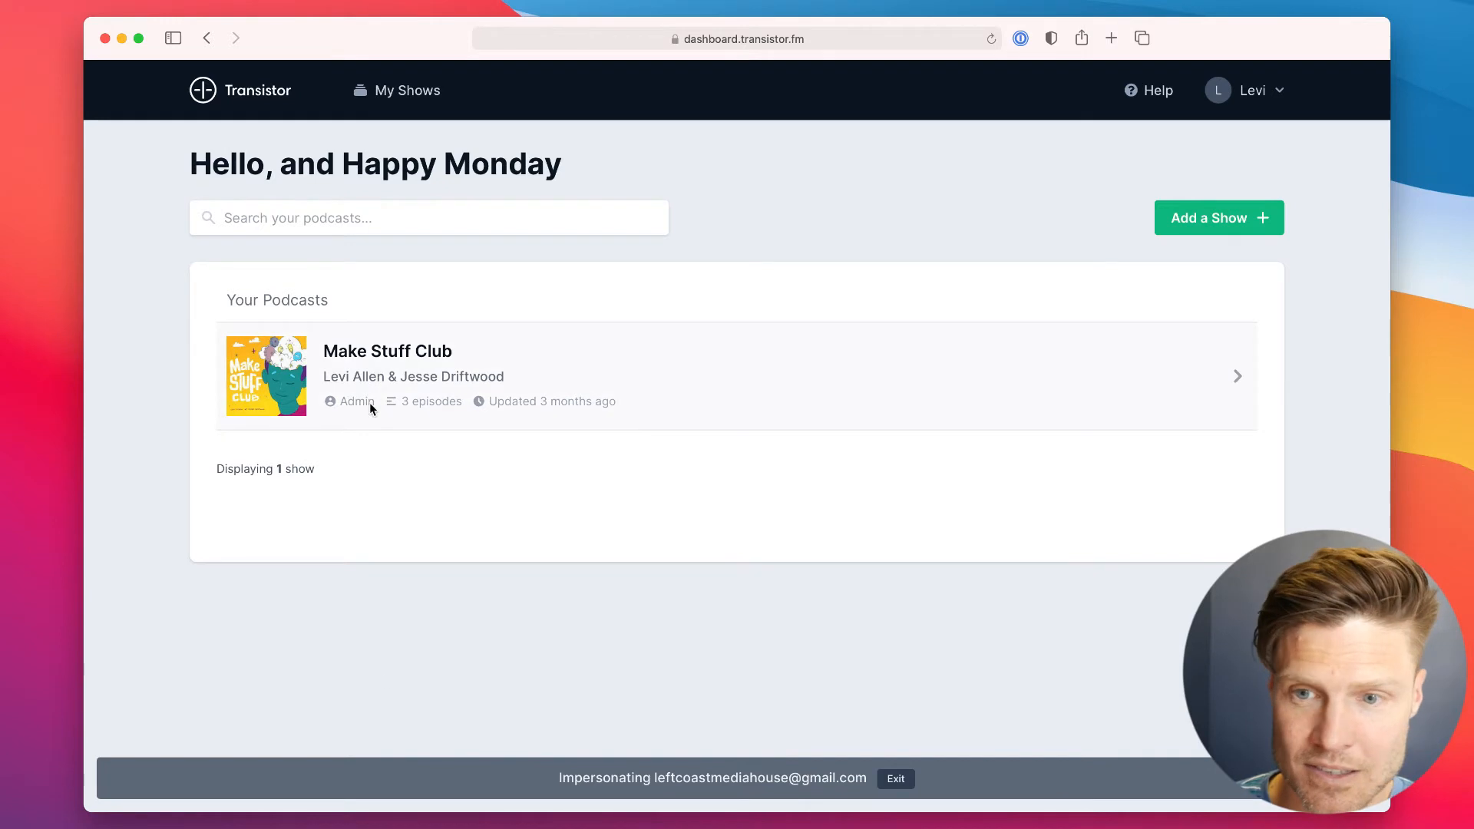
{"action": "mouse_move", "coordinate": [323, 49]}
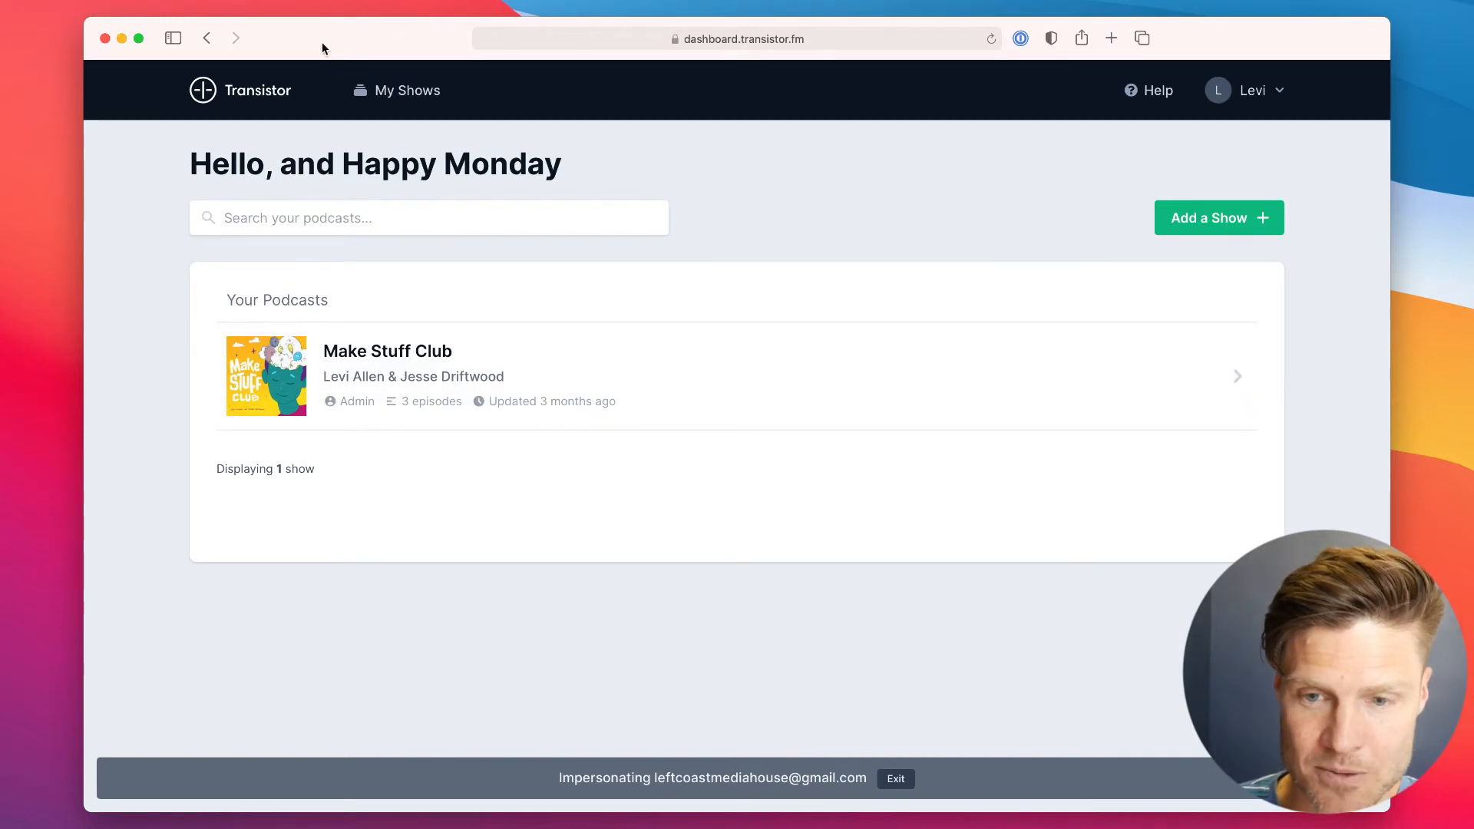
{"action": "mouse_move", "coordinate": [215, 330]}
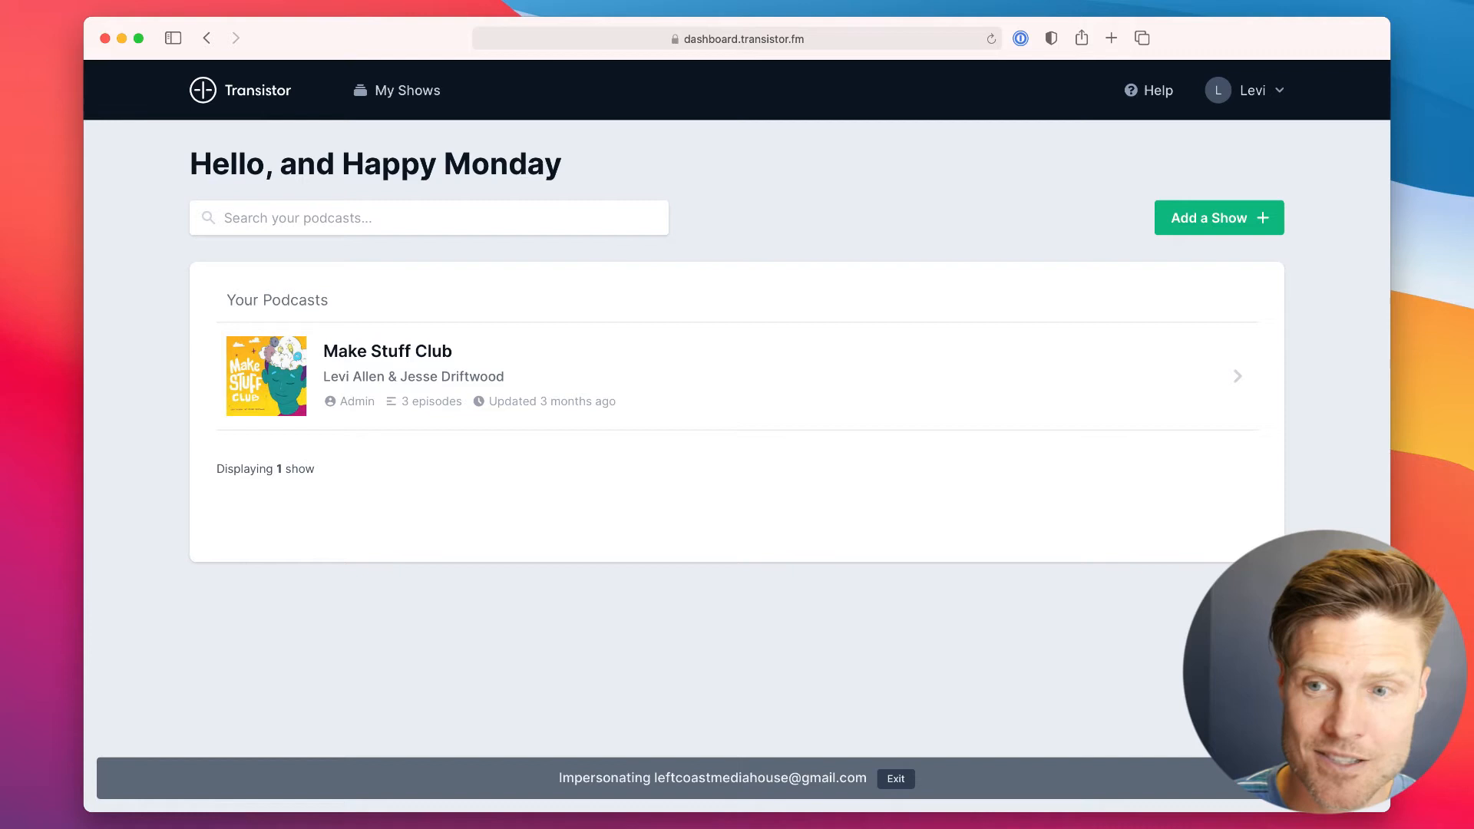
{"action": "mouse_move", "coordinate": [112, 202]}
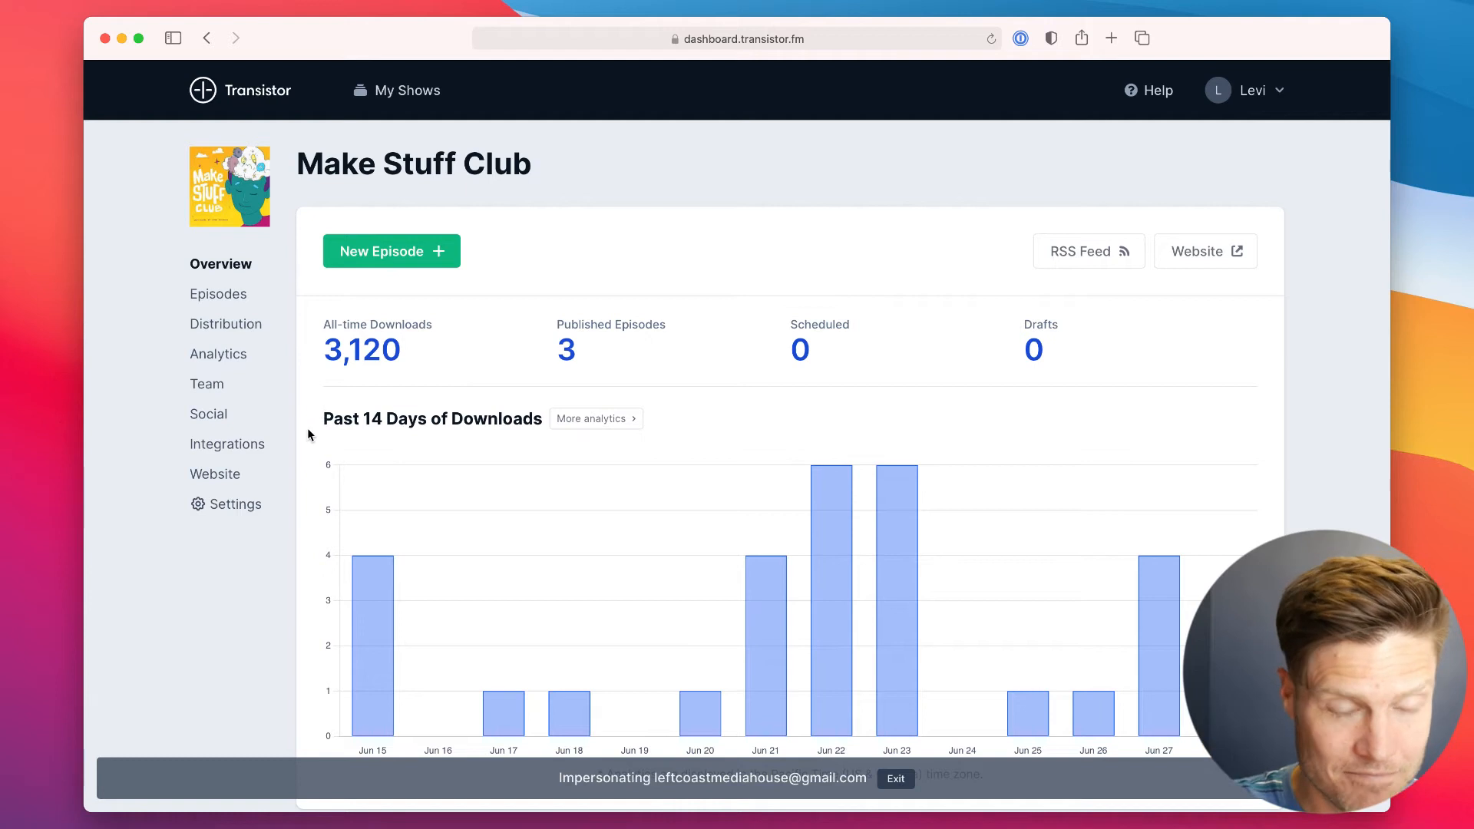
Step: Review analytics down to the Episode Breakdown as admin, then view the owner-and-Levi team page
{"action": "left_click", "coordinate": [218, 354]}
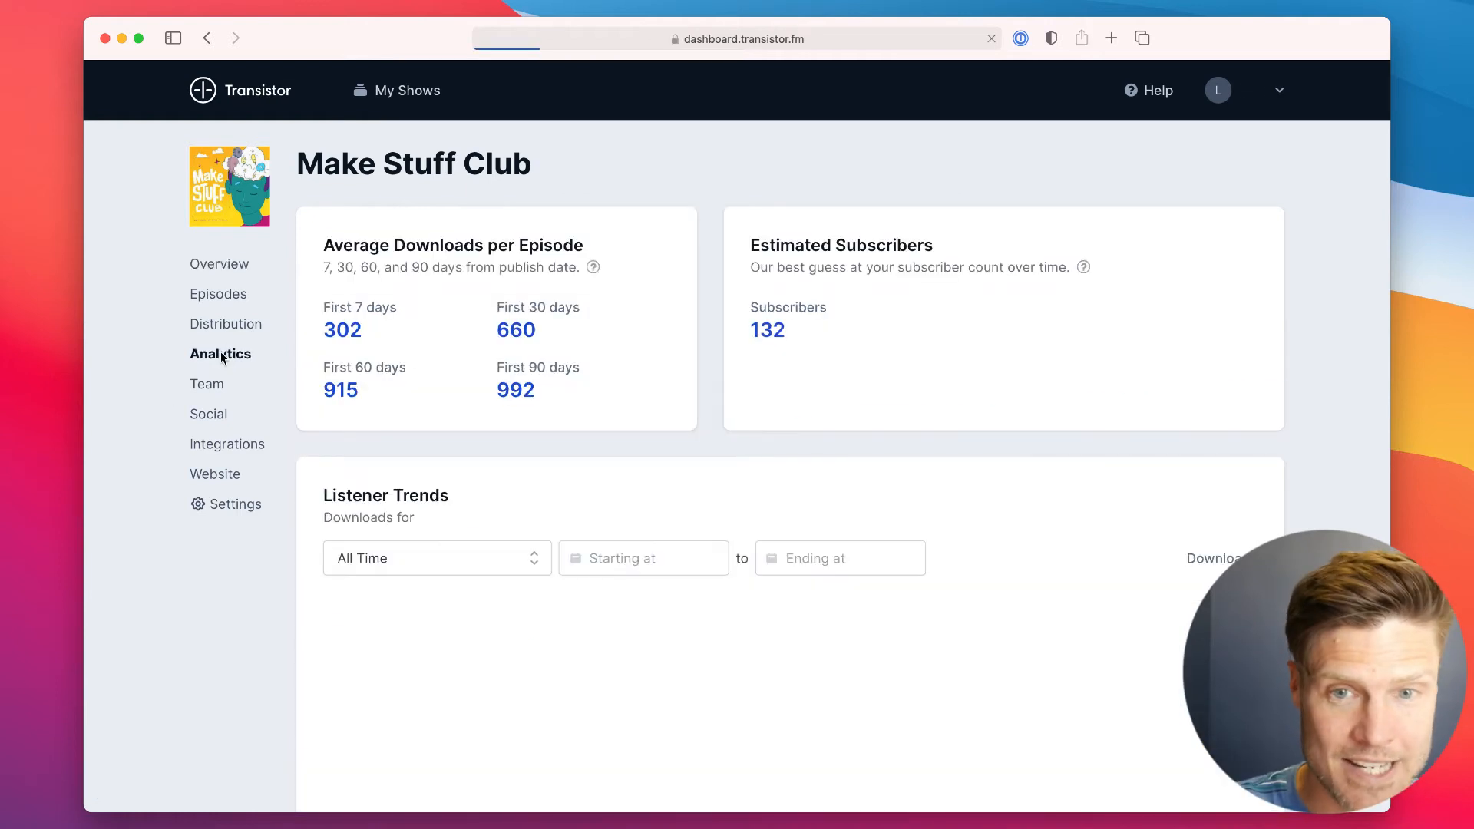
{"action": "scroll", "scroll_direction": "down", "scroll_amount": 3}
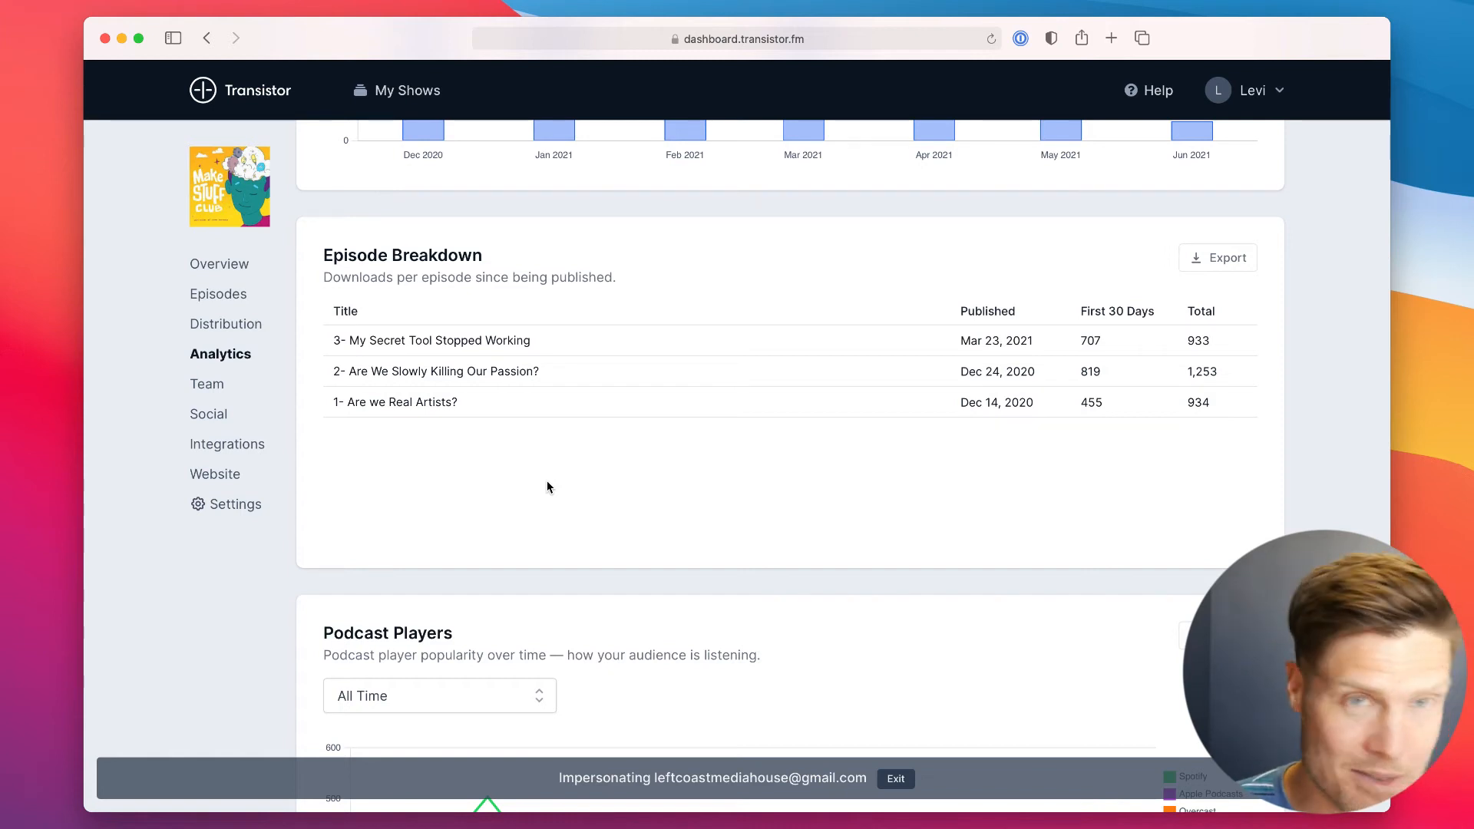
{"action": "mouse_move", "coordinate": [227, 324]}
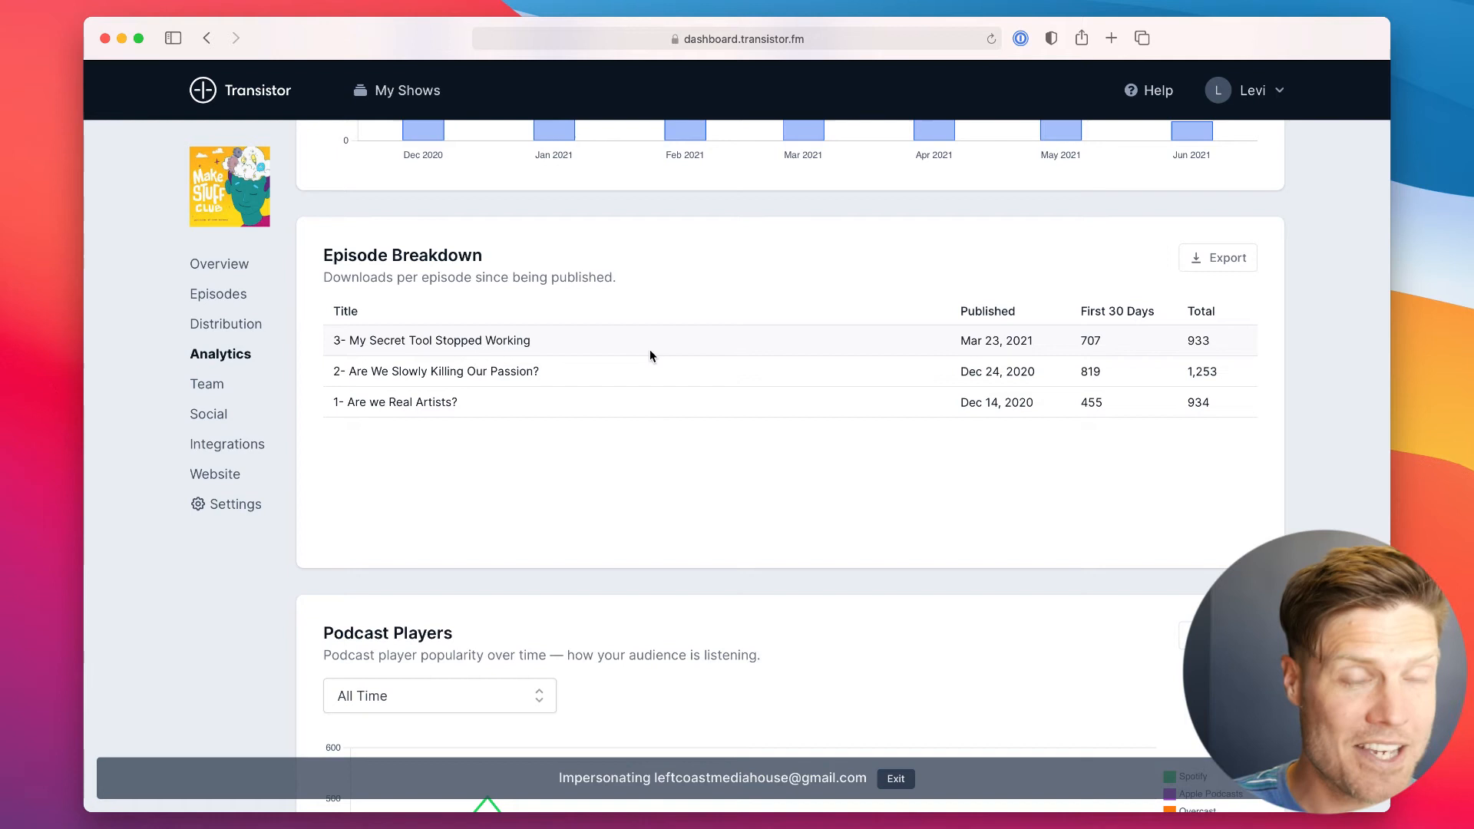
{"action": "mouse_move", "coordinate": [1014, 236]}
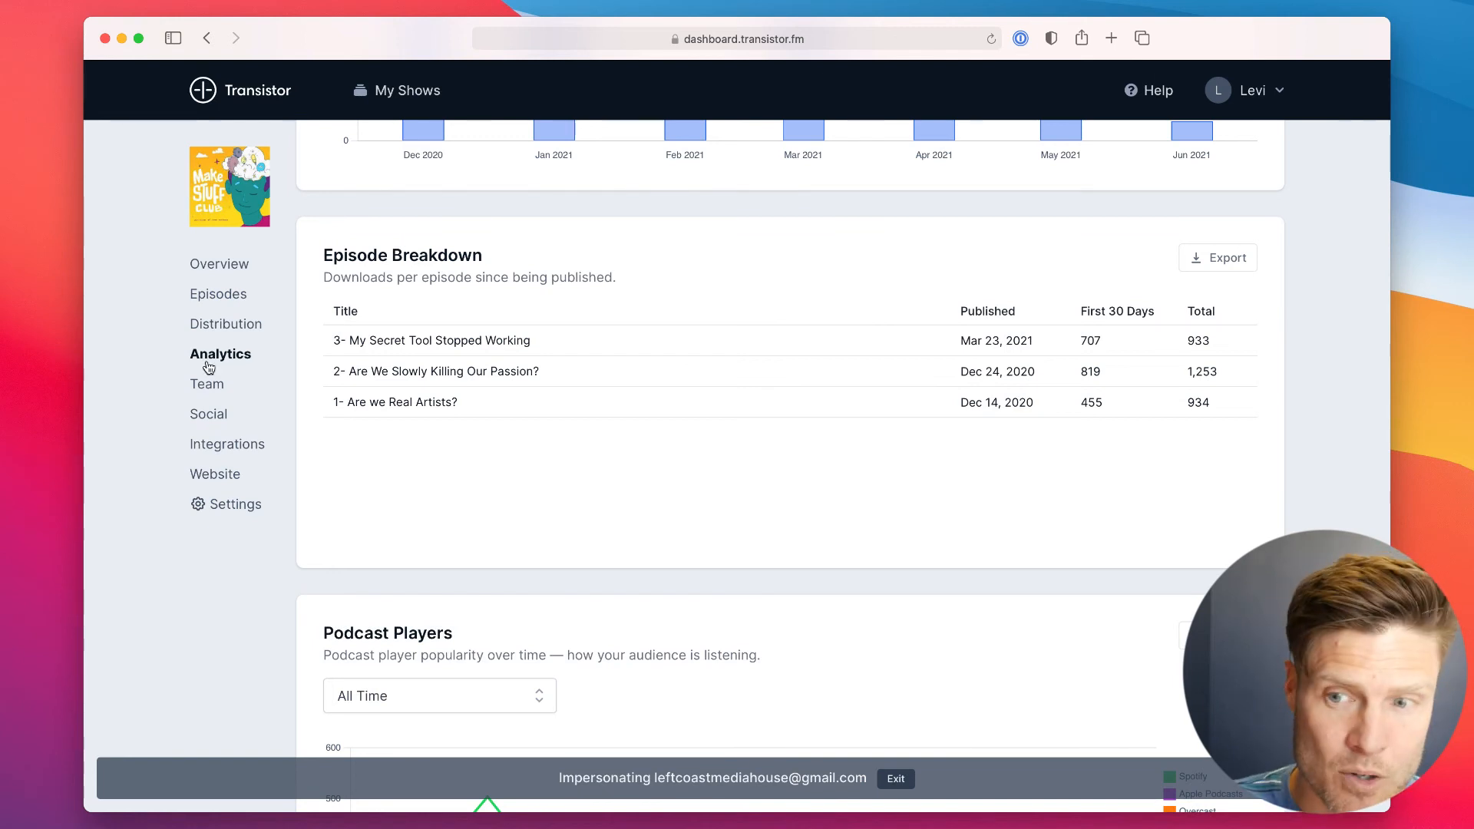
{"action": "left_click", "coordinate": [207, 384]}
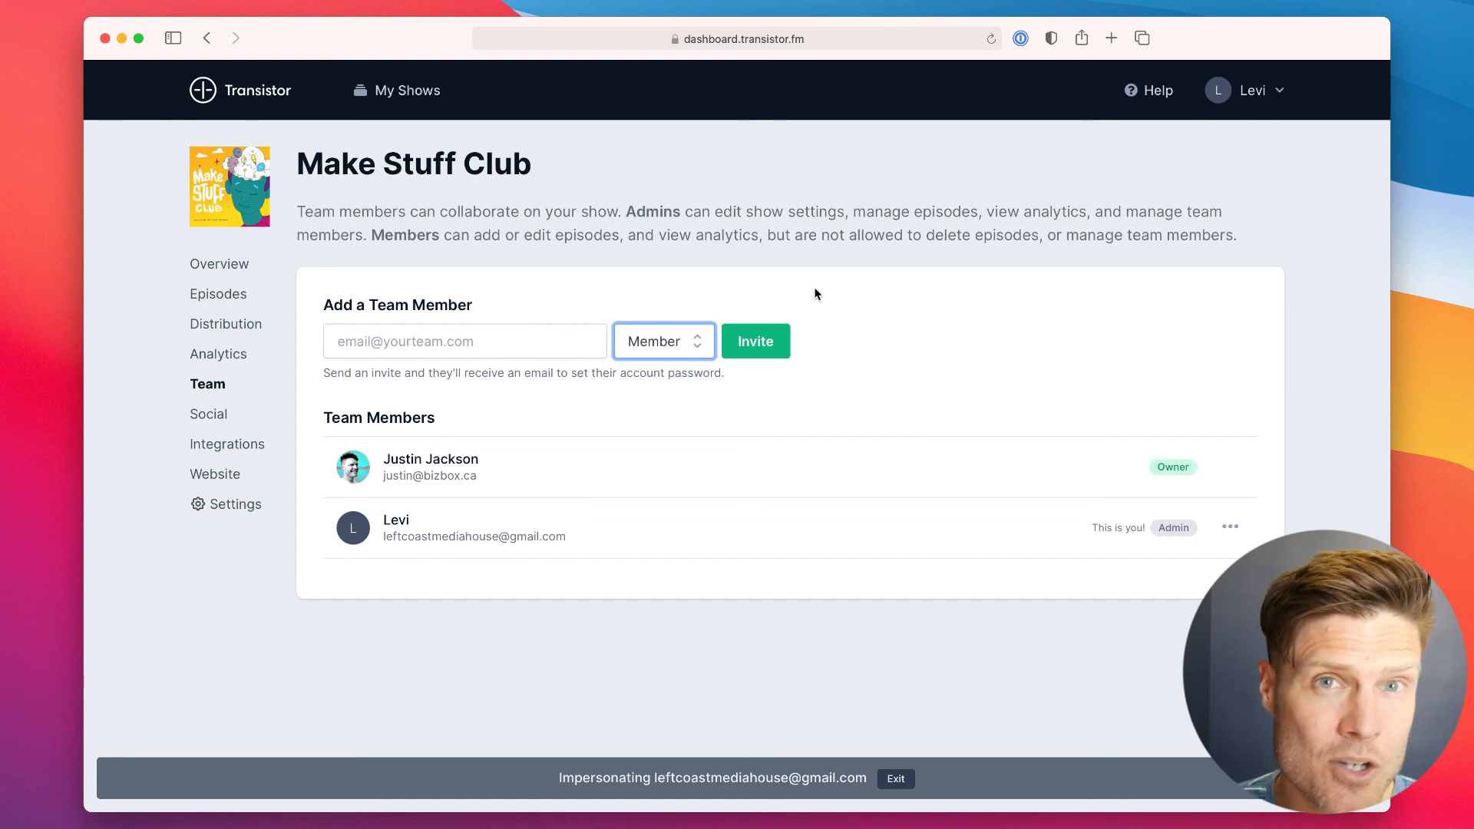
{"action": "mouse_move", "coordinate": [610, 421]}
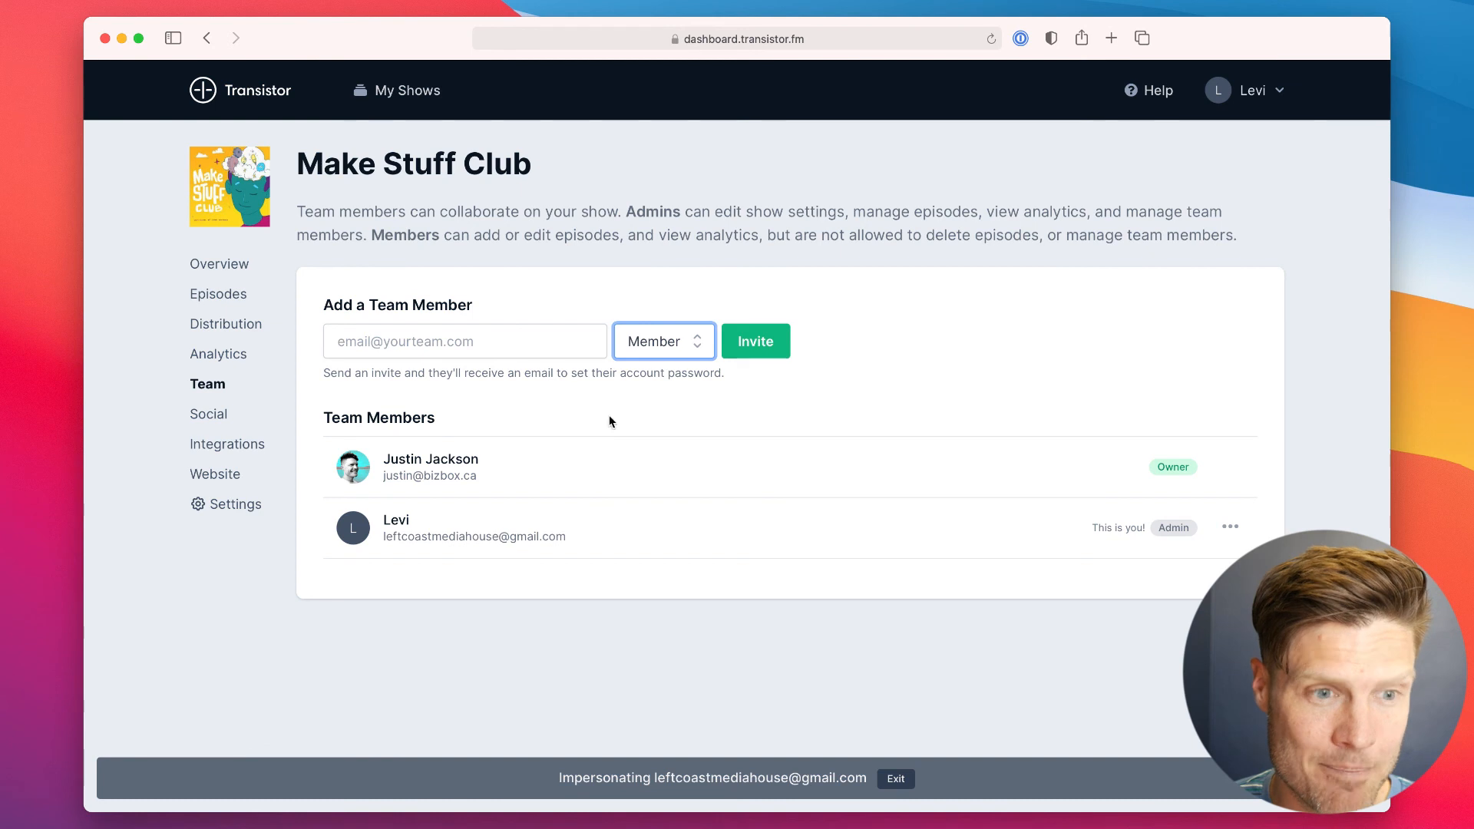